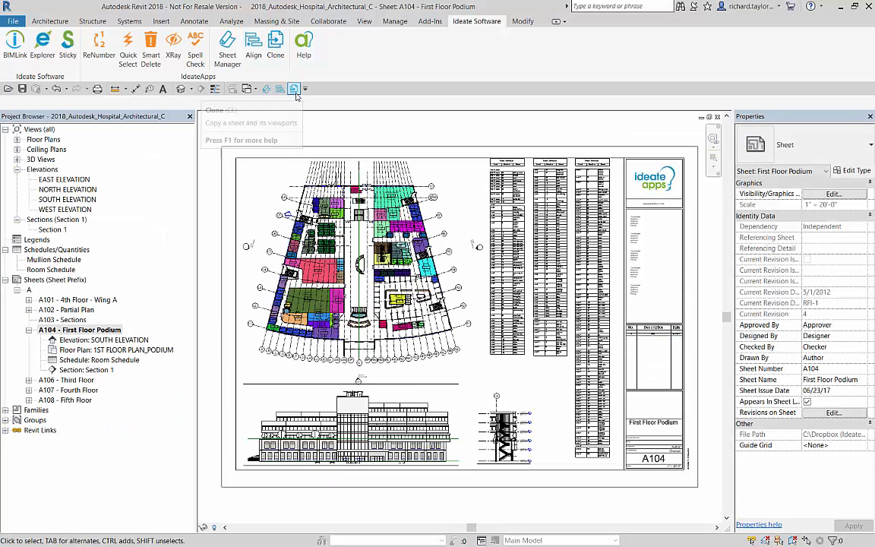
mouse_move(294, 88)
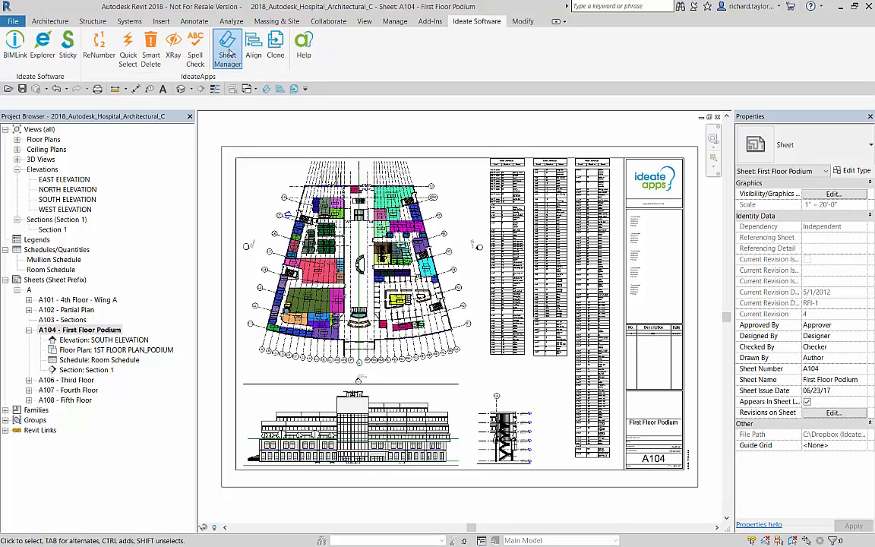
Select sheet A104 in the Project Browser as the sheet to clone.
click(228, 44)
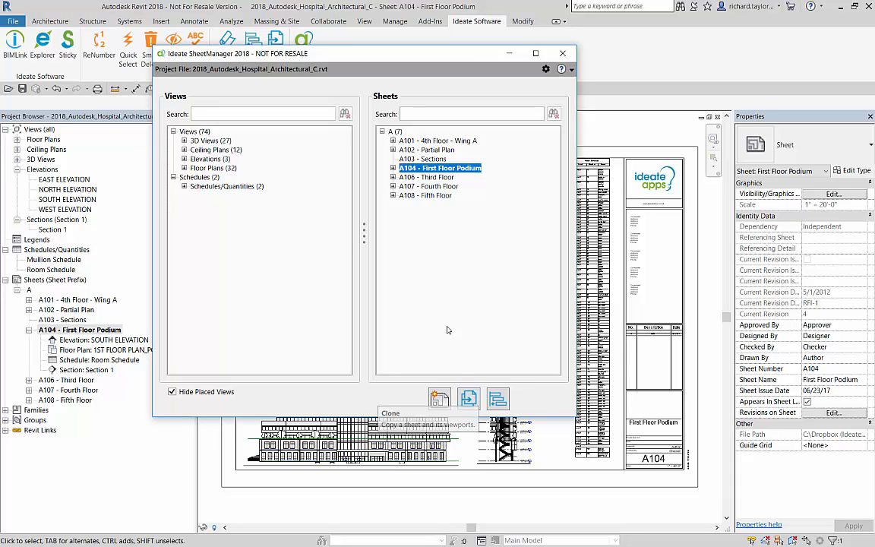
right_click(441, 167)
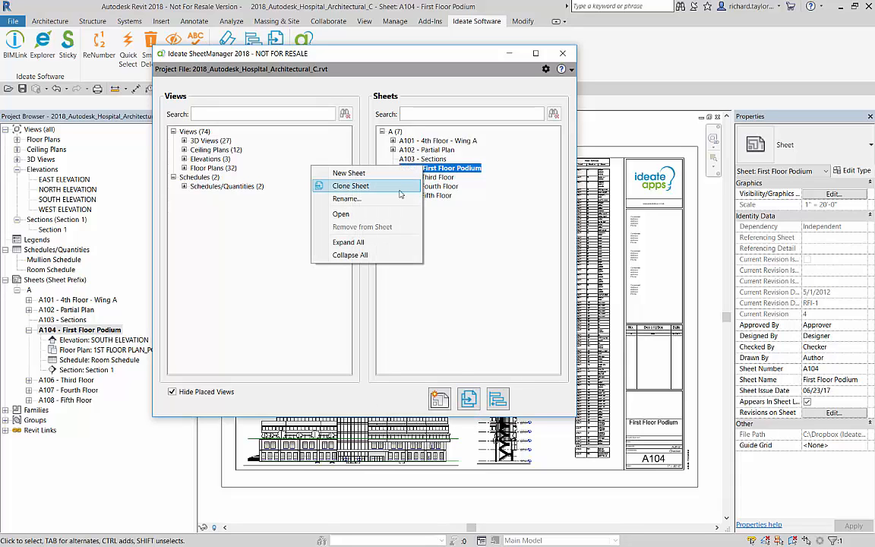
click(563, 53)
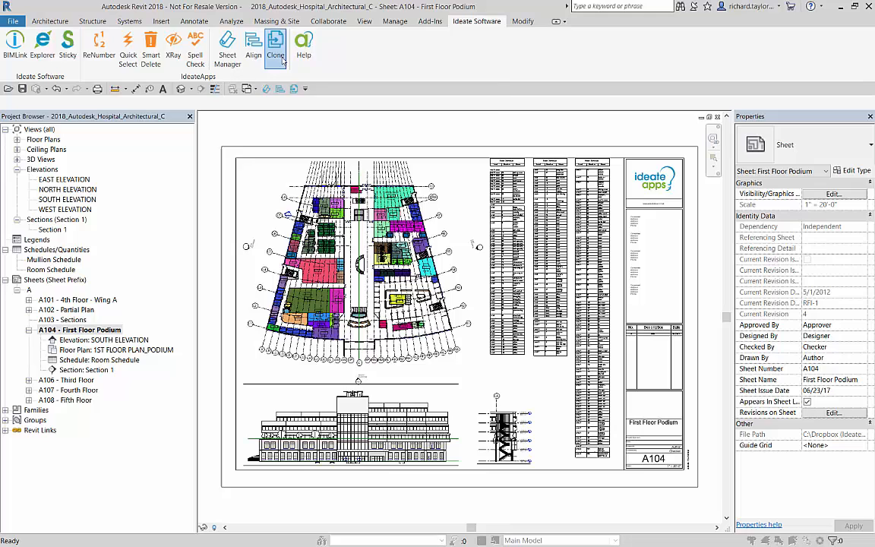
Start Ideate Clone on A104, targeting placeholder sheet A111 2nd Floor Podium Plan.
click(275, 46)
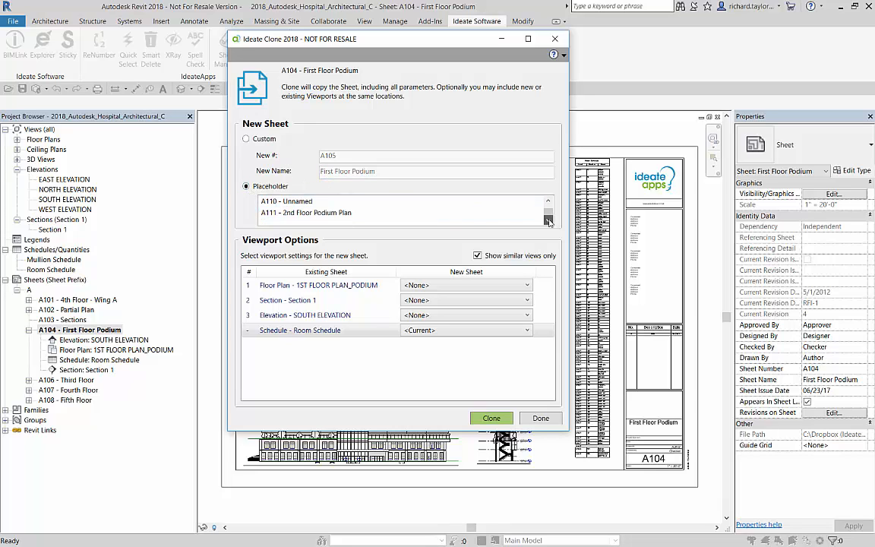
click(306, 212)
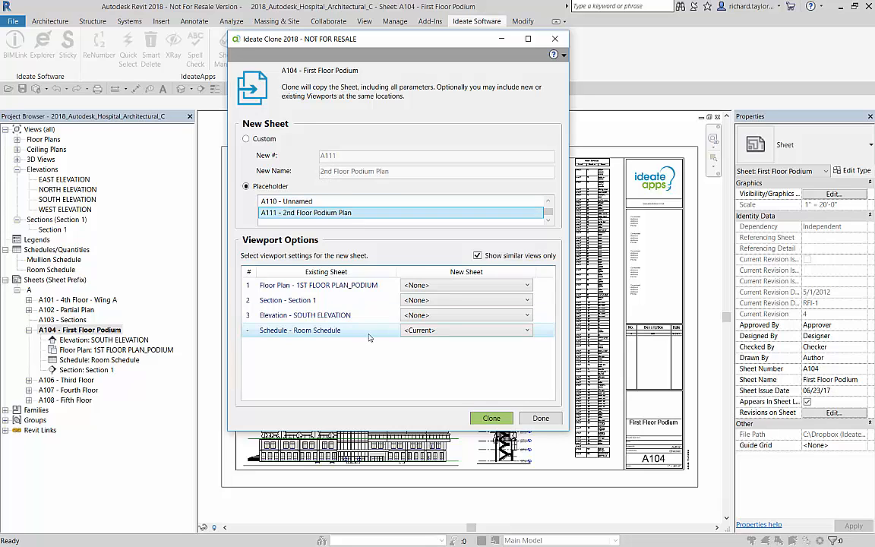
click(526, 329)
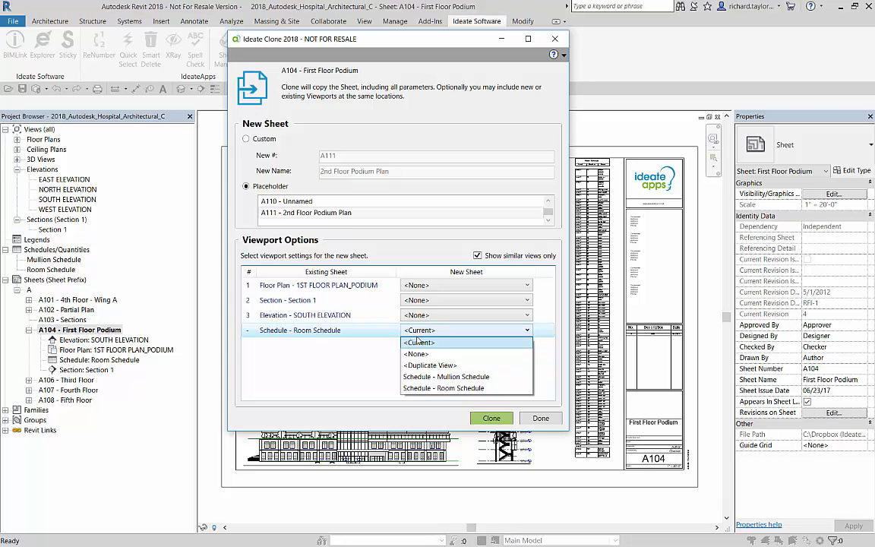
Duplicate the south elevation and section viewports with detailing, keeping the room schedule current.
click(420, 342)
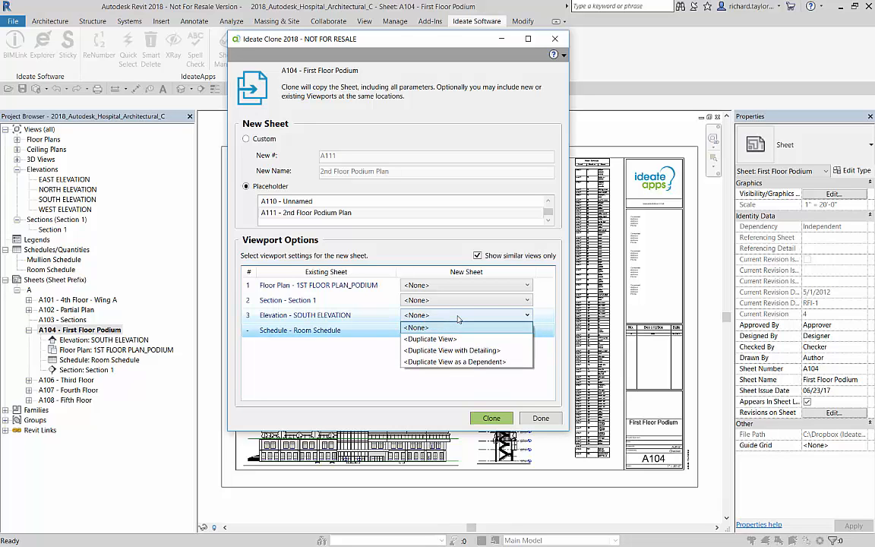
mouse_move(447, 349)
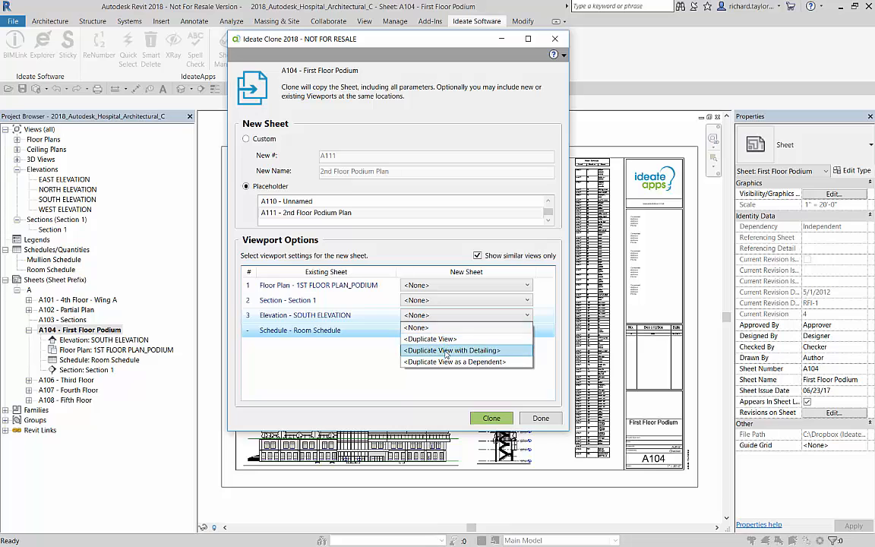
click(453, 350)
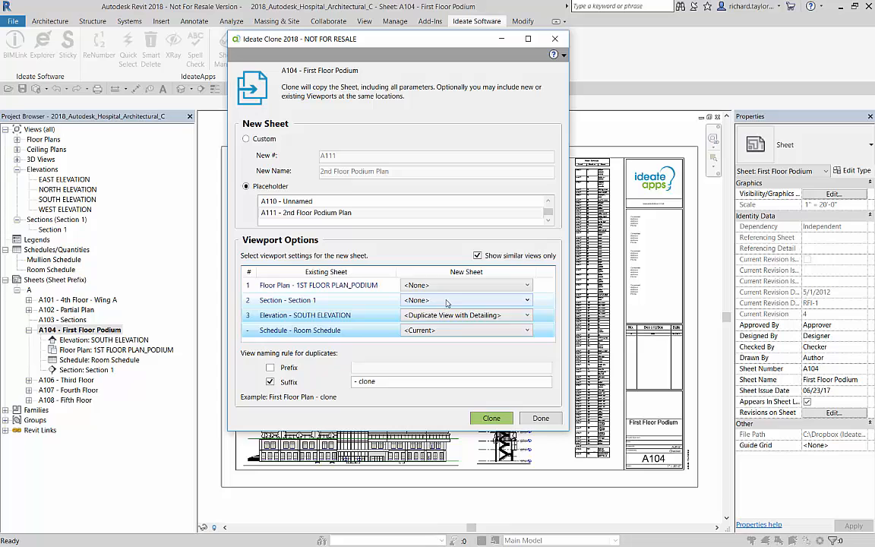
click(526, 315)
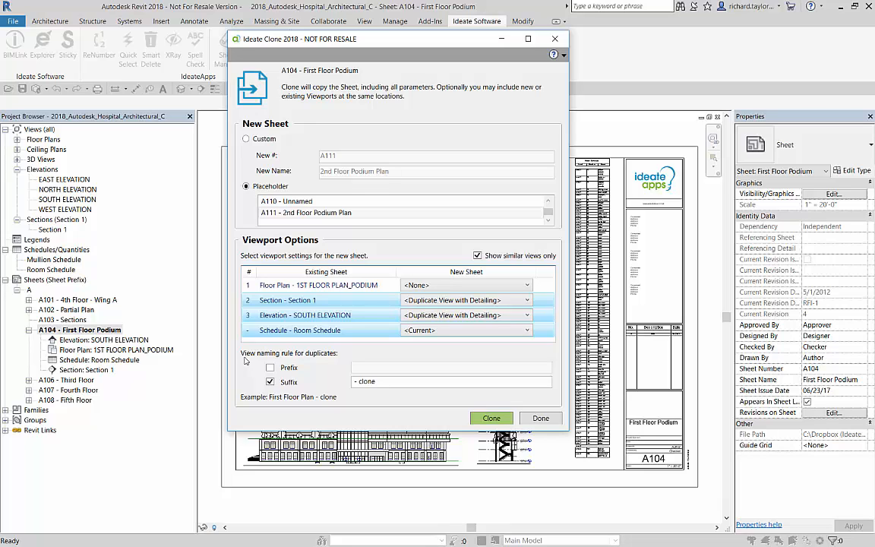
mouse_move(264, 362)
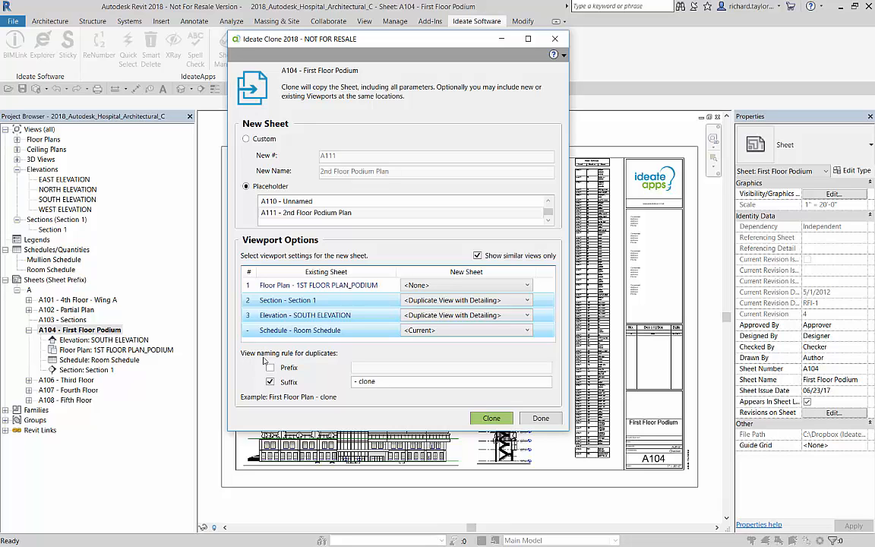
click(478, 255)
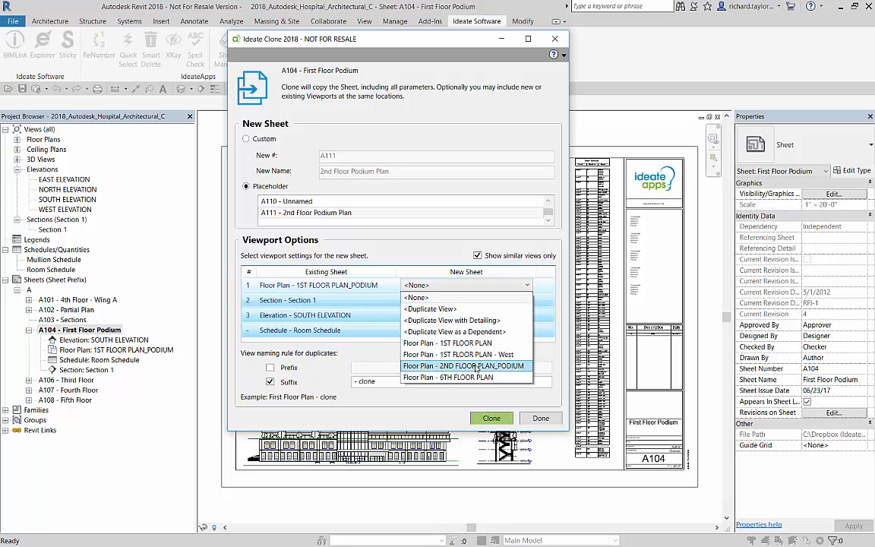
Map the floor plan viewport to the existing 2ND FLOOR PLAN_PODIUM view.
click(466, 365)
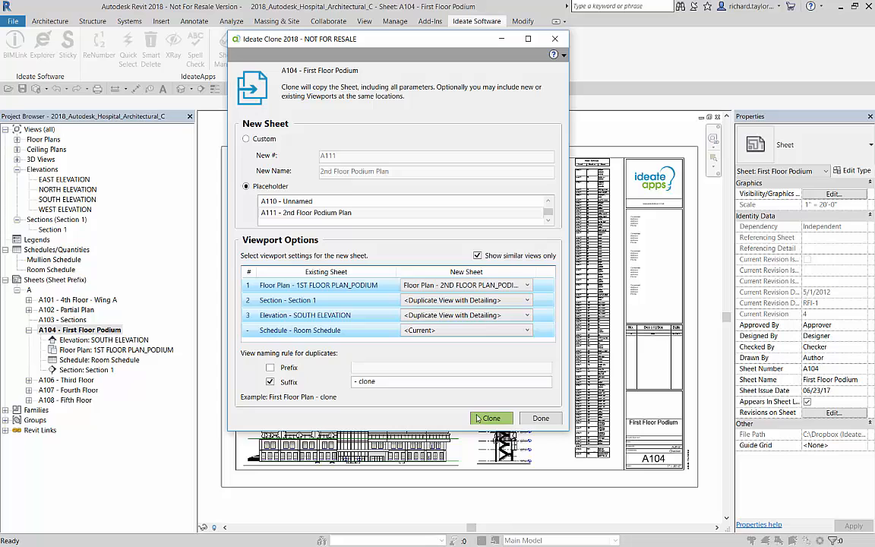
click(492, 418)
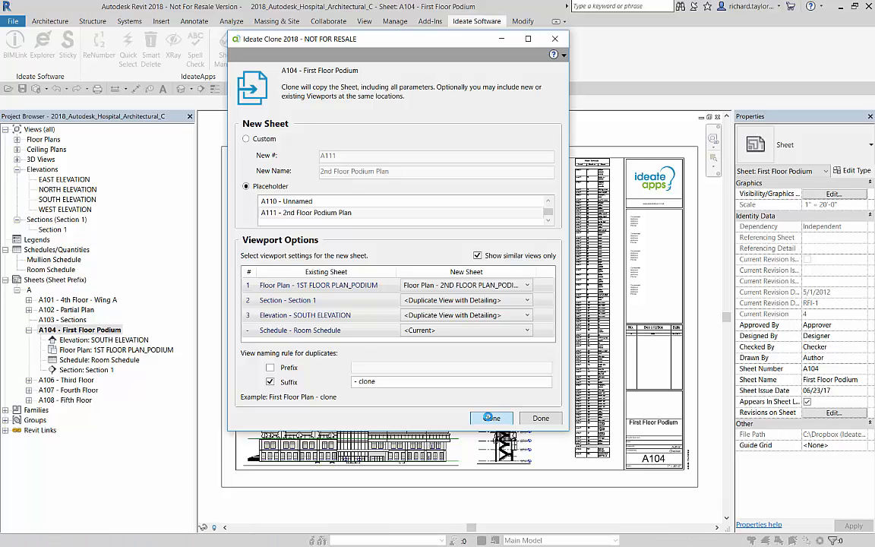
Clone the sheet to create A111 2nd Floor Podium Plan and tile it beside A104.
click(247, 138)
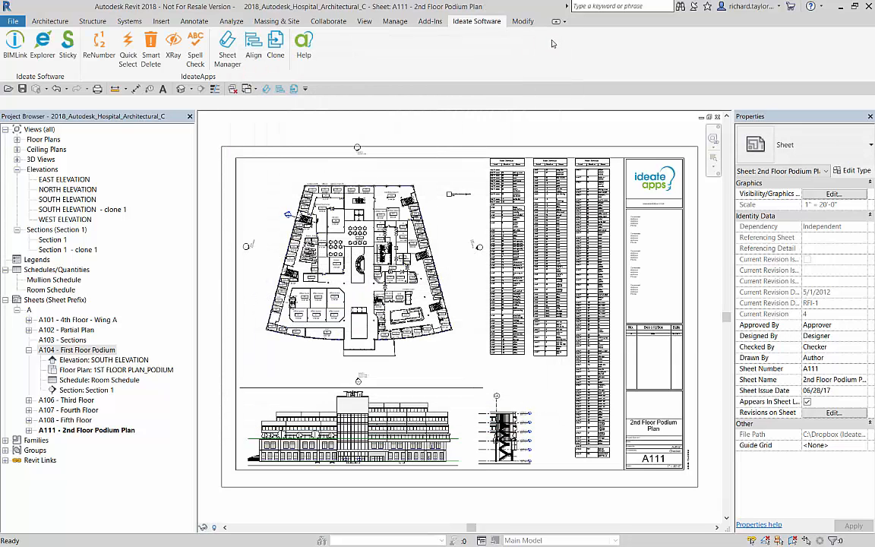
click(365, 22)
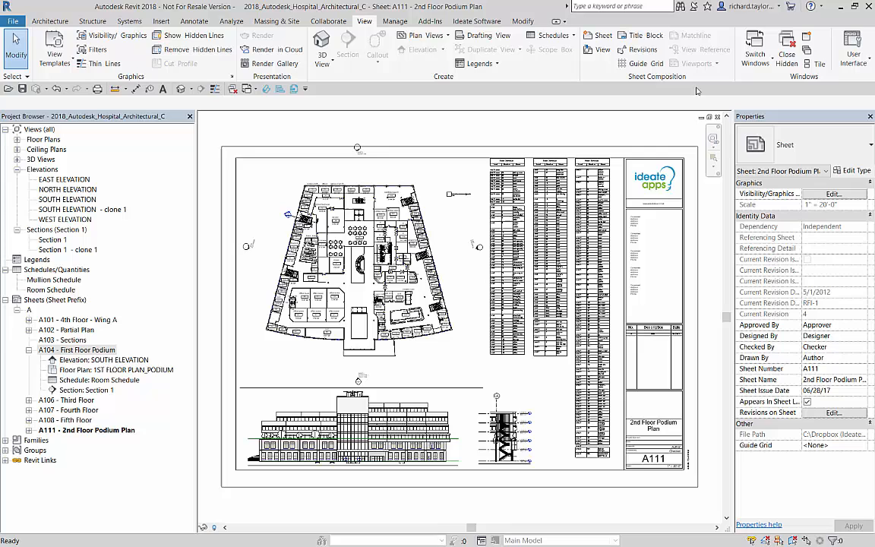
click(815, 64)
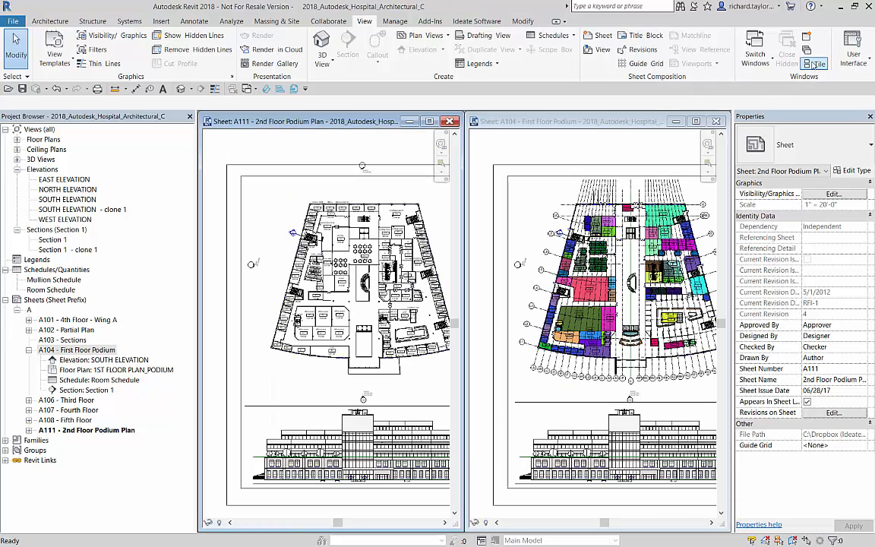